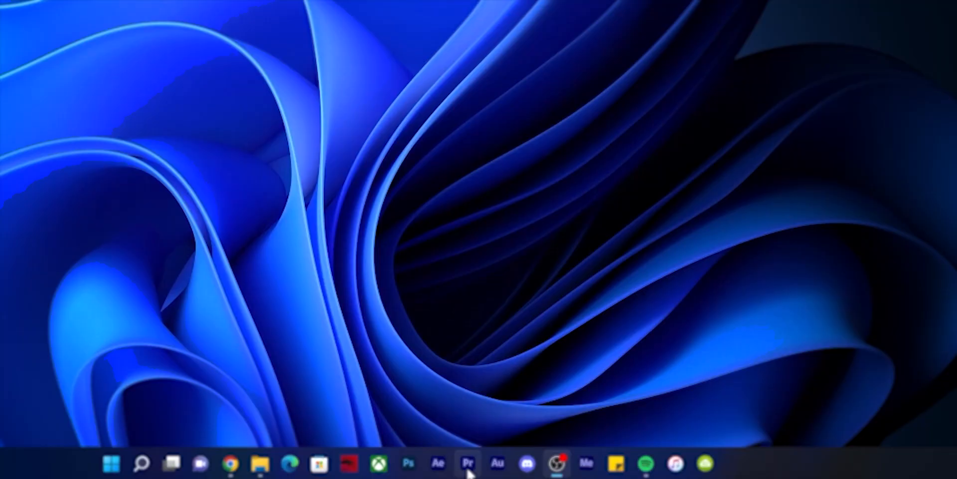
Step: Launch Premiere Pro from the Windows taskbar to show the empty project timeline
left_click(469, 464)
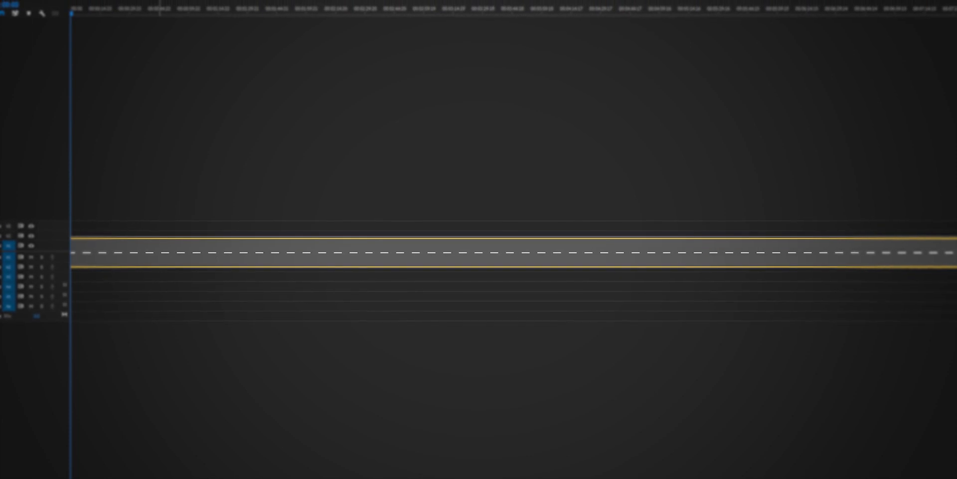